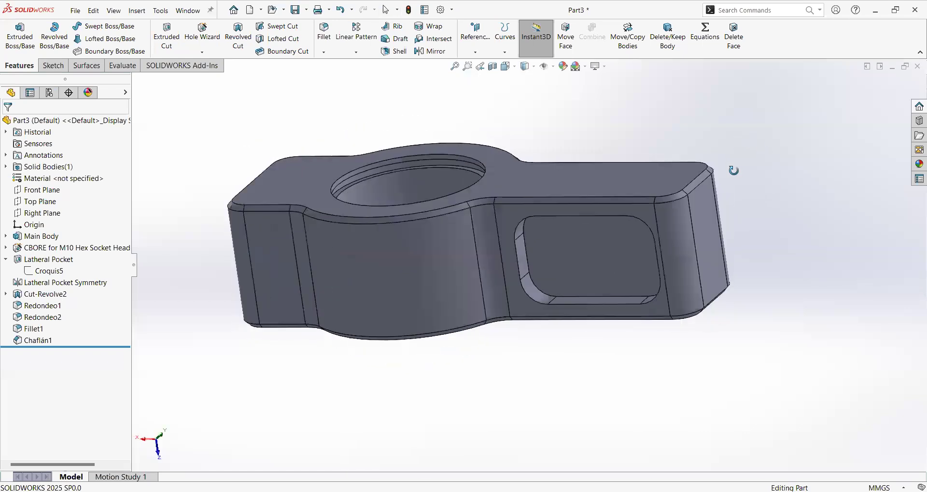
- Rotate the bracket and start a Hole Wizard feature to pick an ISO hole size
{"action": "scroll", "scroll_direction": "up", "scroll_amount": 3}
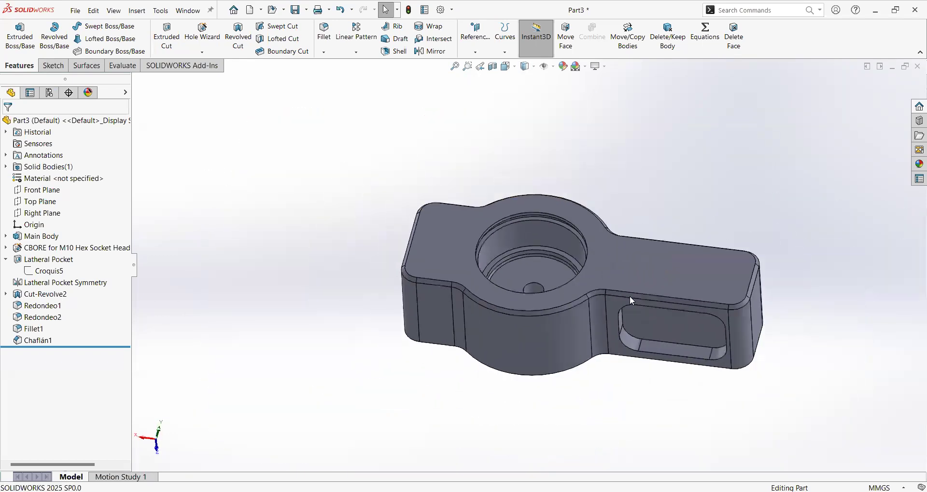
{"action": "left_click", "coordinate": [356, 31]}
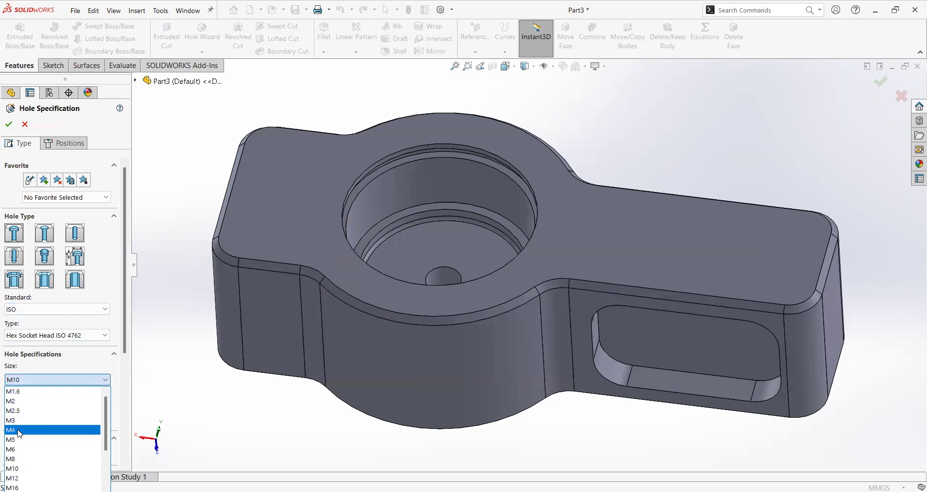
- Make the hole an M4 bottoming tapped hole, placed on the top face left of the bore
{"action": "left_click", "coordinate": [11, 430]}
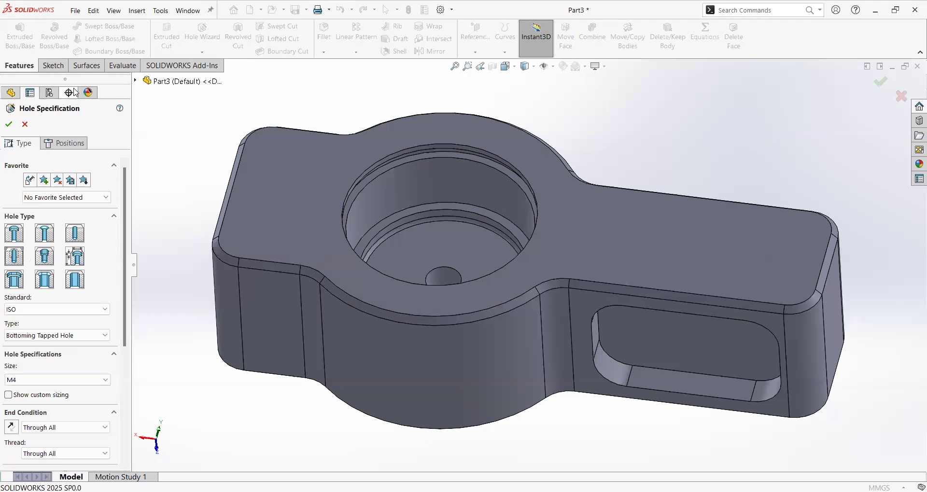
{"action": "left_click", "coordinate": [69, 143]}
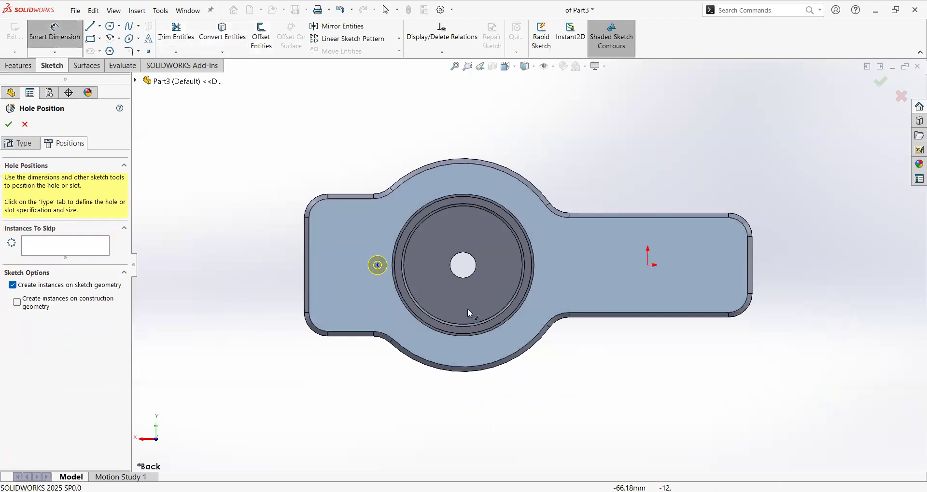
- Dimension the hole point 36 mm from the central bore's centre
{"action": "left_click", "coordinate": [463, 266]}
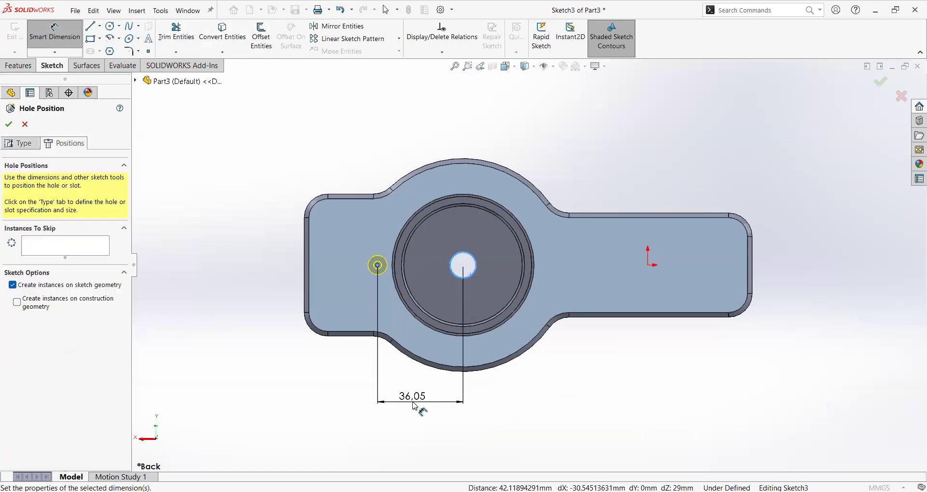
{"action": "double_click", "coordinate": [408, 396]}
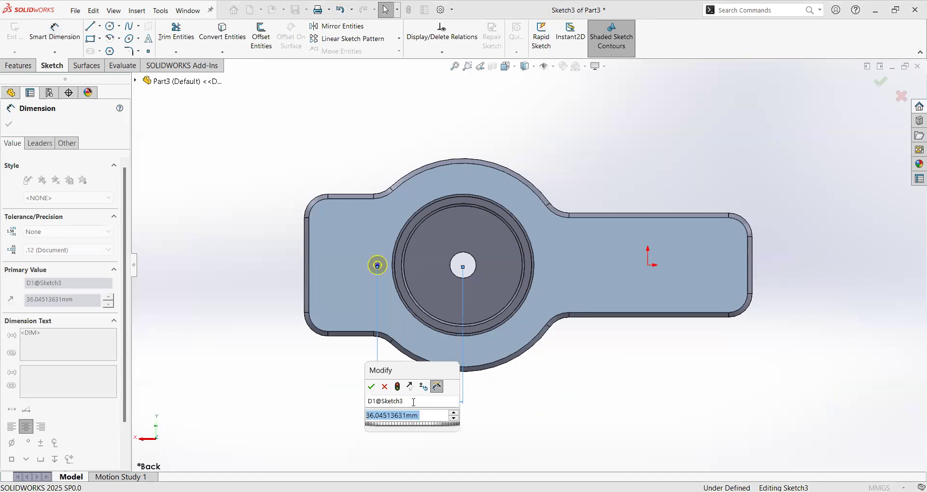
{"action": "mouse_move", "coordinate": [413, 406]}
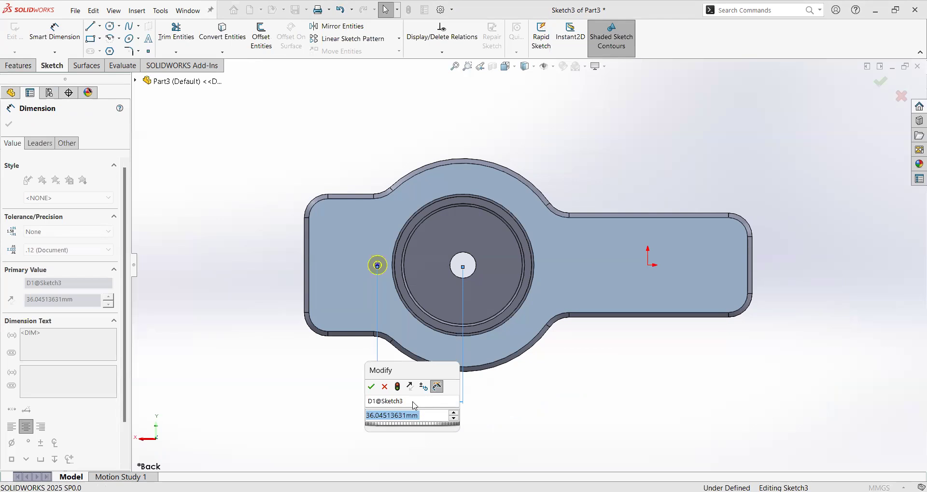
{"action": "left_click", "coordinate": [372, 386]}
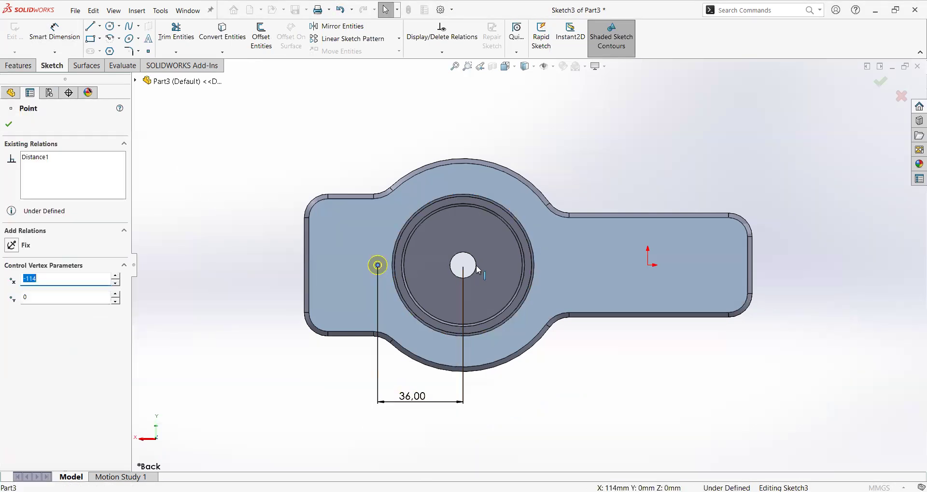
{"action": "left_click", "coordinate": [650, 265]}
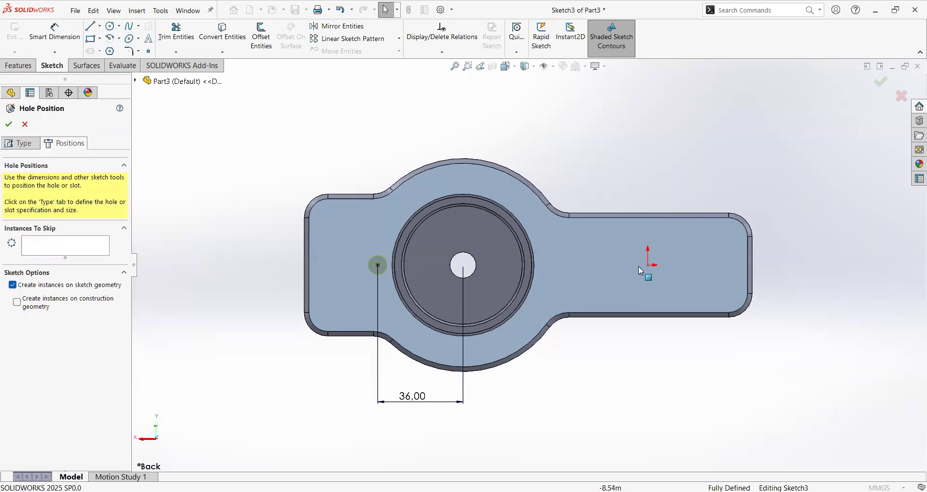
{"action": "mouse_move", "coordinate": [589, 277]}
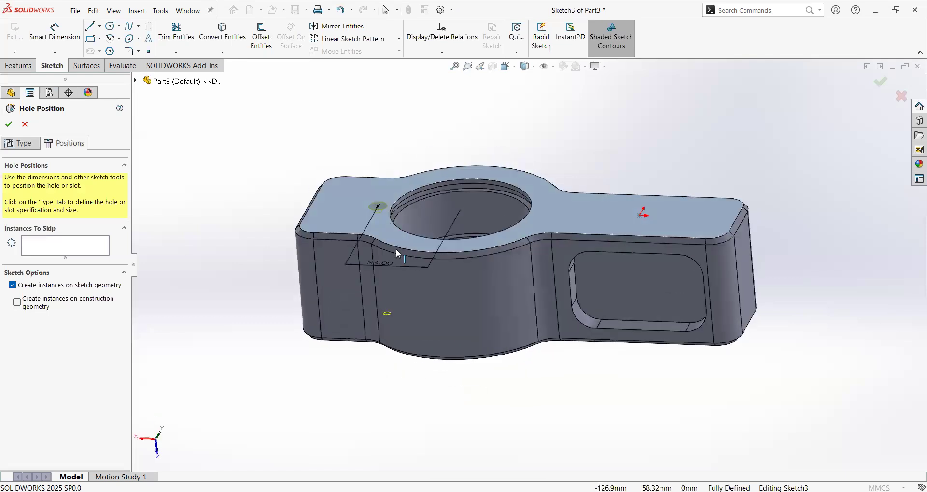
- Change the hole to an M6 tapped hole, blind 15 mm deep, and create it
{"action": "left_click", "coordinate": [19, 143]}
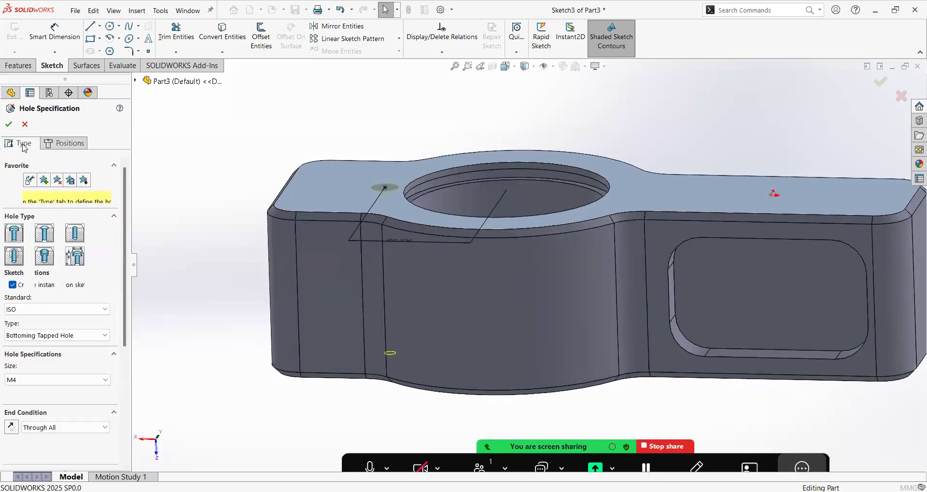
{"action": "left_click", "coordinate": [18, 65]}
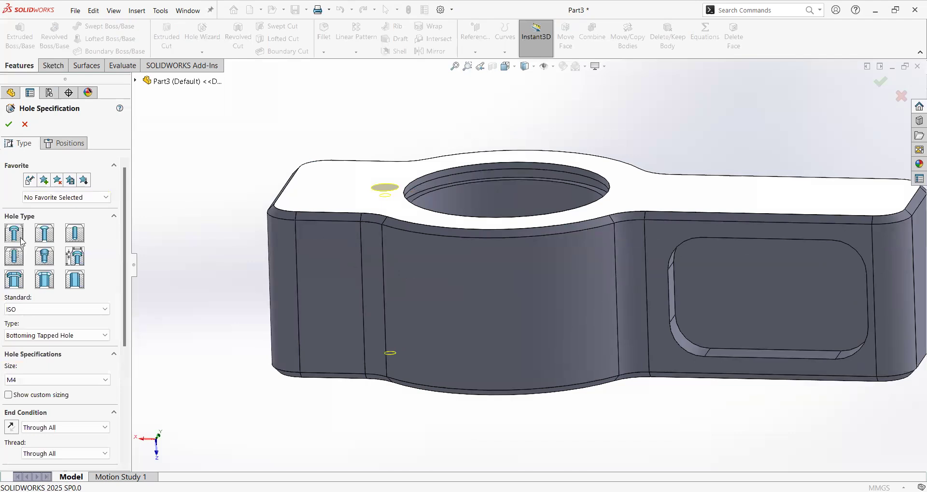
{"action": "left_click", "coordinate": [74, 232]}
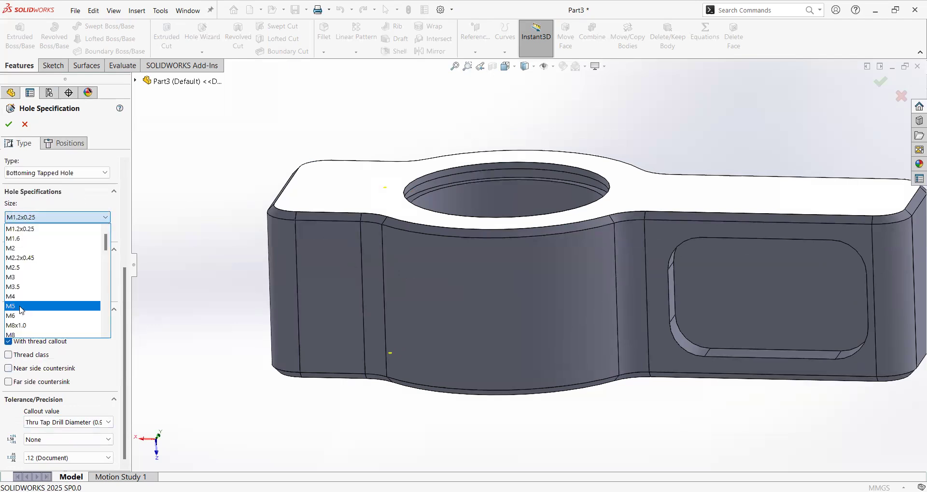
{"action": "left_click", "coordinate": [11, 306]}
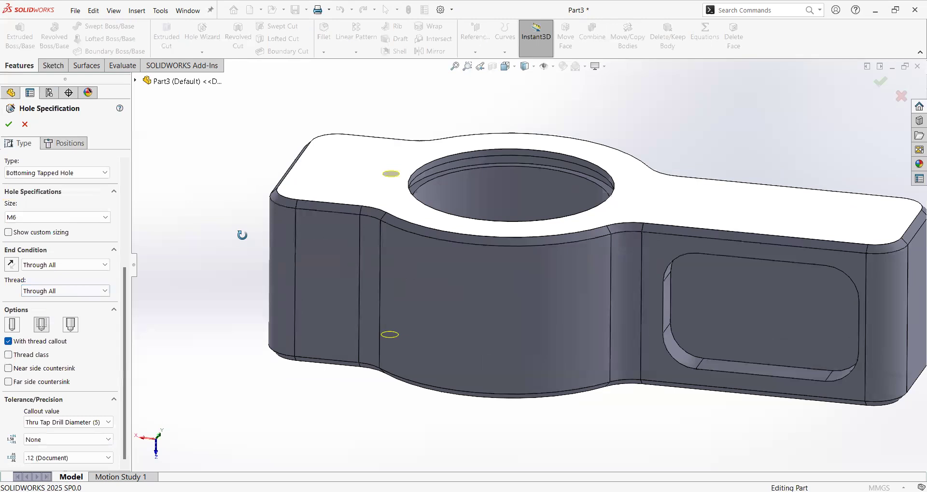
{"action": "left_click", "coordinate": [65, 265]}
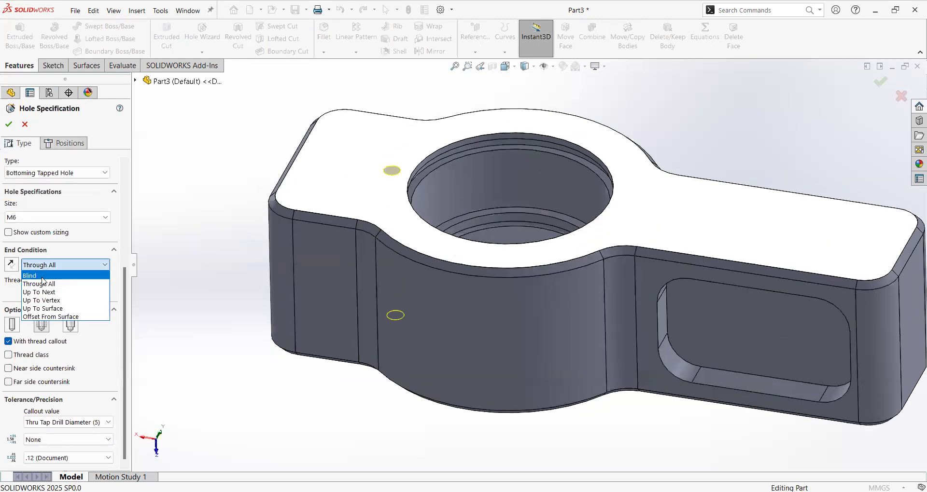
{"action": "left_click", "coordinate": [29, 275]}
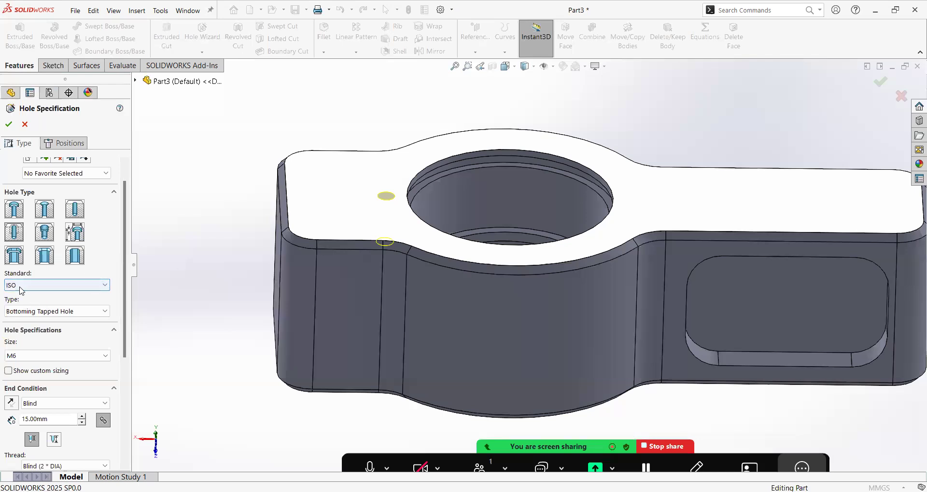
{"action": "left_click", "coordinate": [8, 124]}
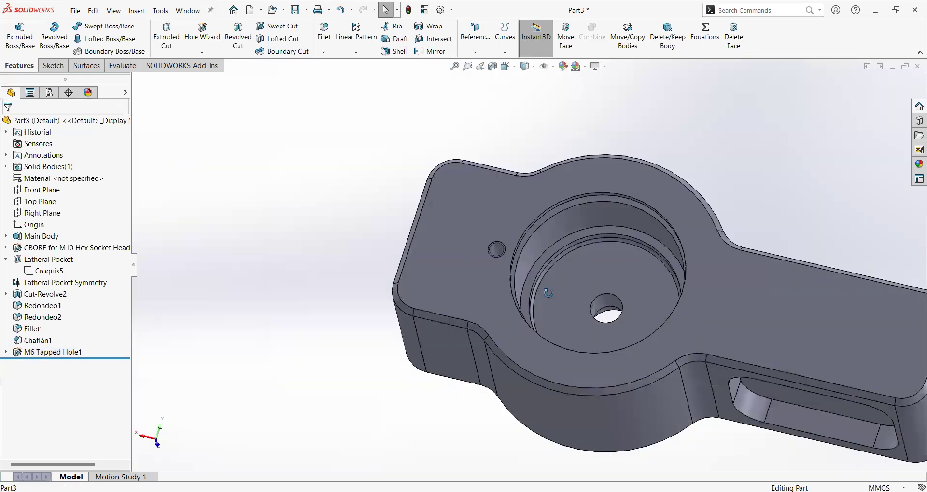
- Drag M6 Tapped Hole1 above Redondeo1 in the tree, then start another hole
{"action": "left_click_drag", "start_coordinate": [591, 266], "coordinate": [526, 272]}
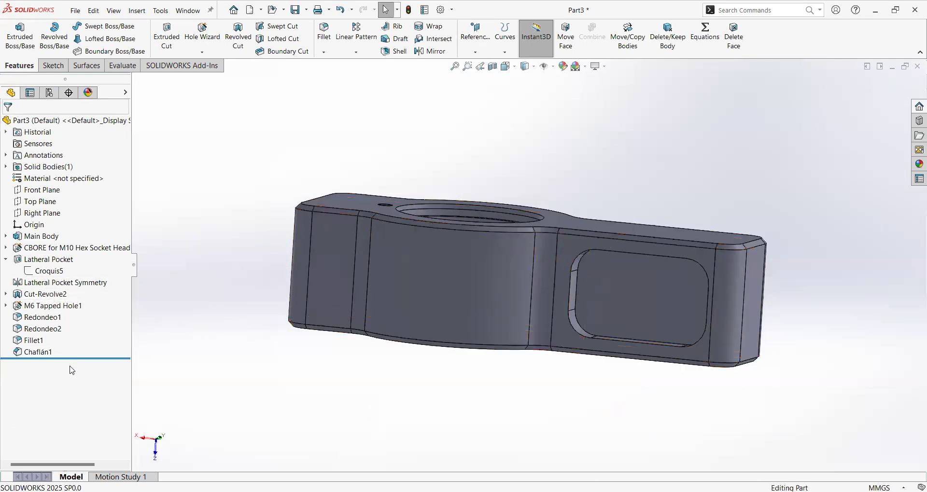
{"action": "left_click", "coordinate": [53, 306]}
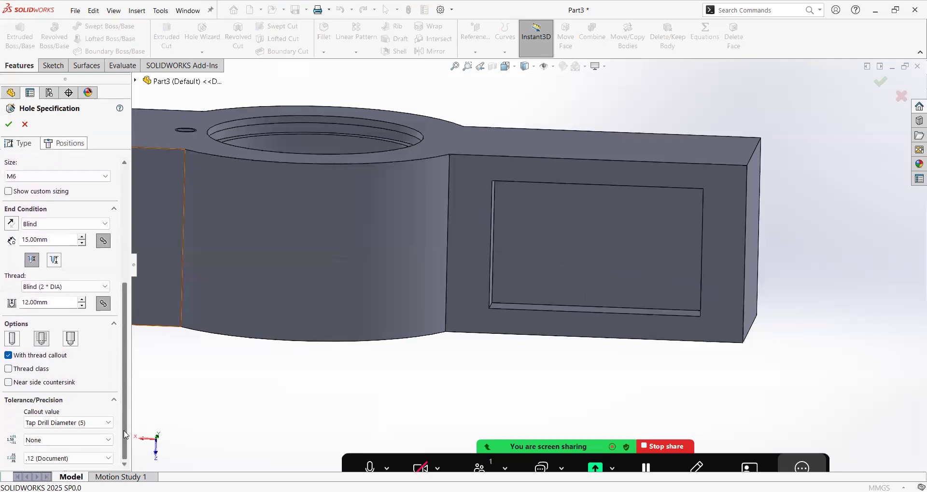
- Place the new hole's point inside the side pocket near its upper-left corner
{"action": "left_click", "coordinate": [68, 143]}
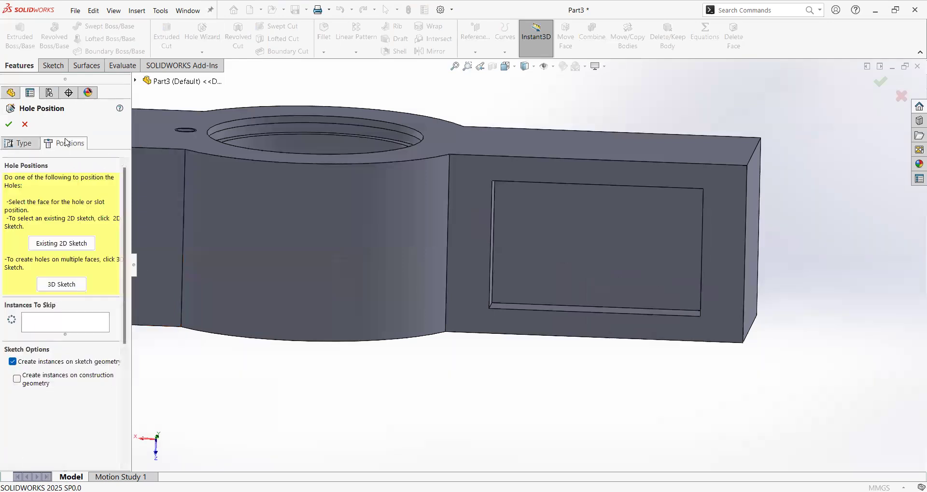
{"action": "mouse_move", "coordinate": [522, 214]}
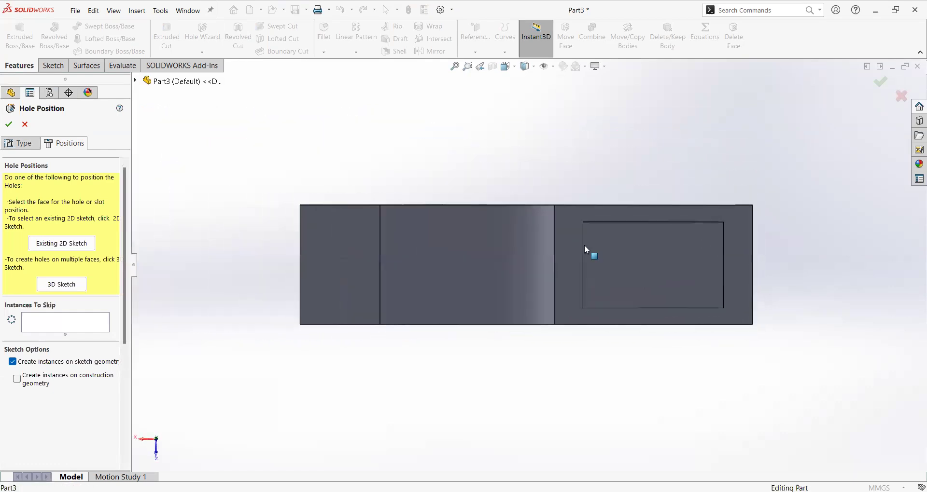
{"action": "left_click", "coordinate": [593, 256]}
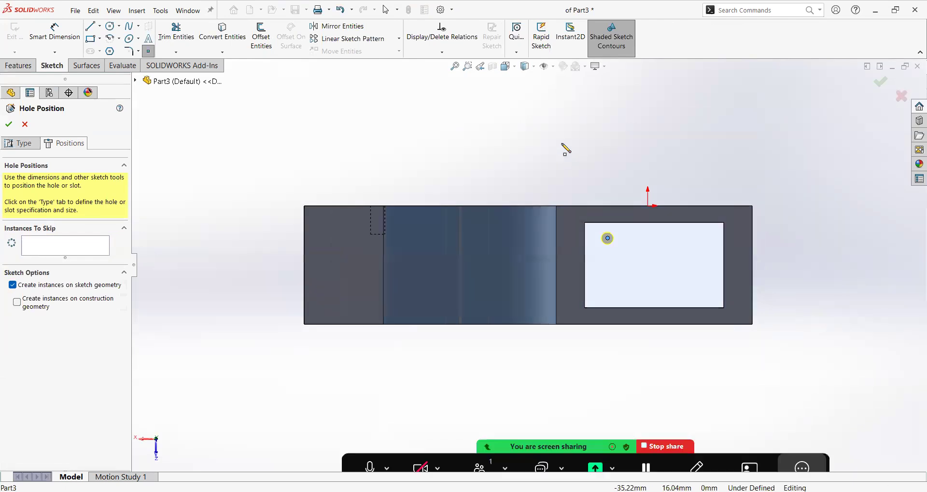
- Dimension the point 7 mm from both pocket edges, linked via =D1@Sketch7, and finish
{"action": "left_click", "coordinate": [607, 238]}
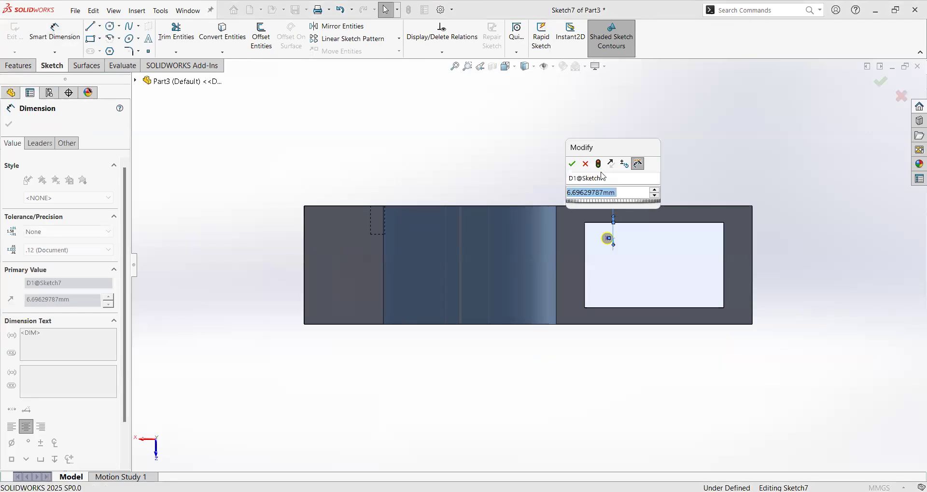
{"action": "left_click", "coordinate": [571, 163]}
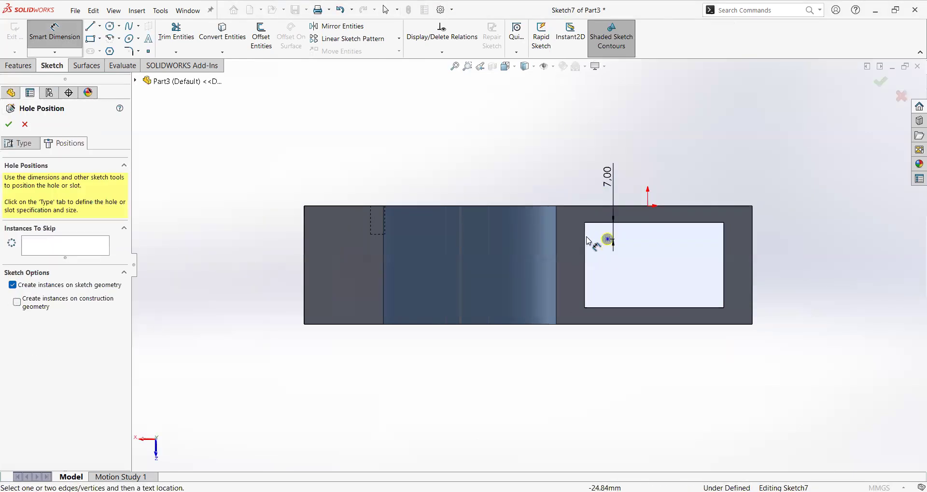
{"action": "left_click", "coordinate": [605, 239]}
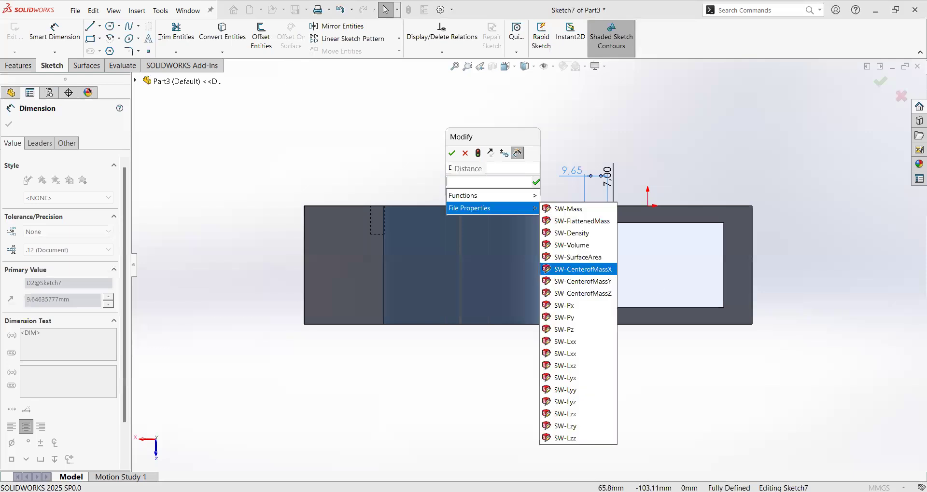
{"action": "mouse_move", "coordinate": [805, 409]}
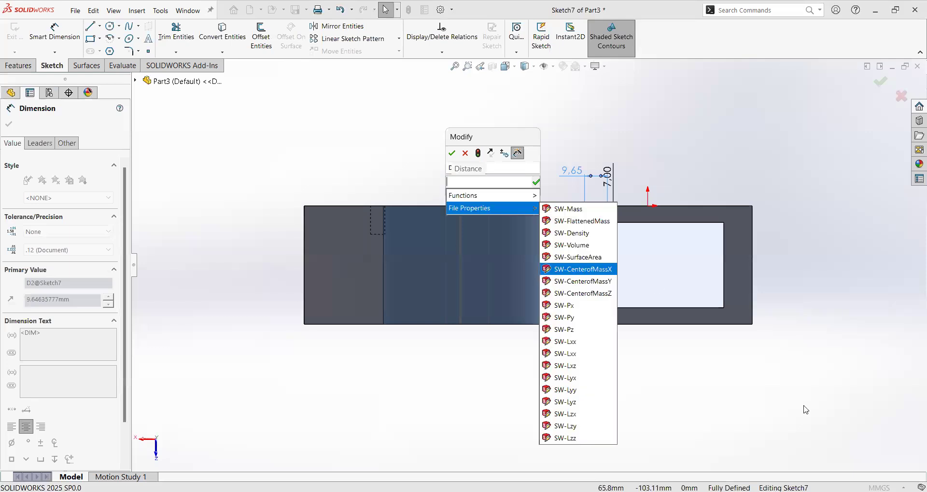
{"action": "mouse_move", "coordinate": [582, 202]}
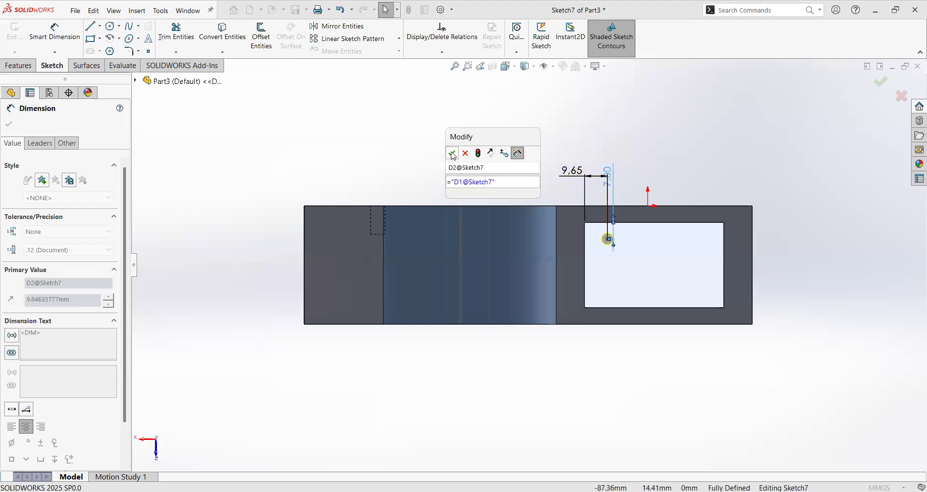
{"action": "left_click", "coordinate": [452, 154]}
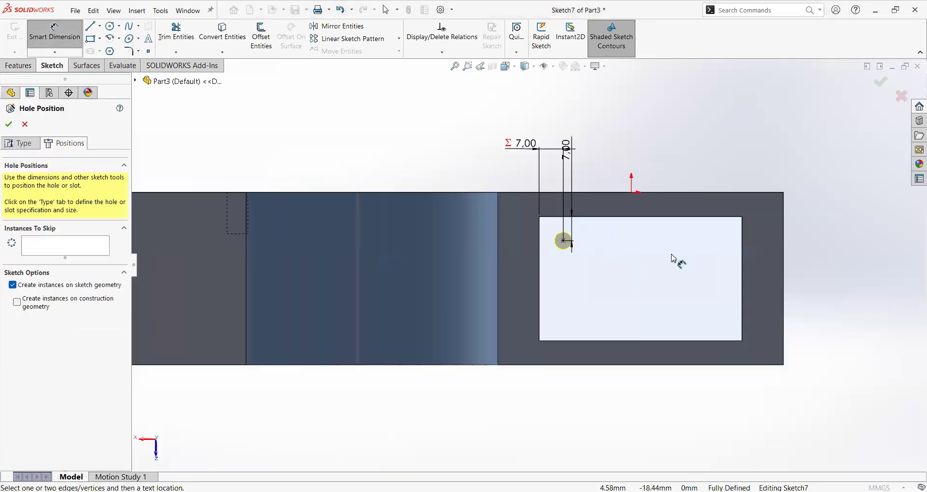
{"action": "left_click", "coordinate": [8, 124]}
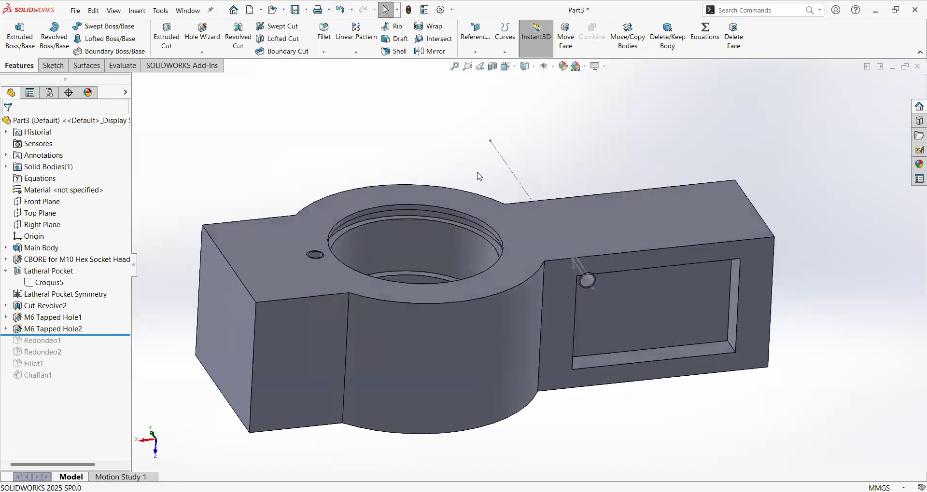
{"action": "mouse_move", "coordinate": [356, 28]}
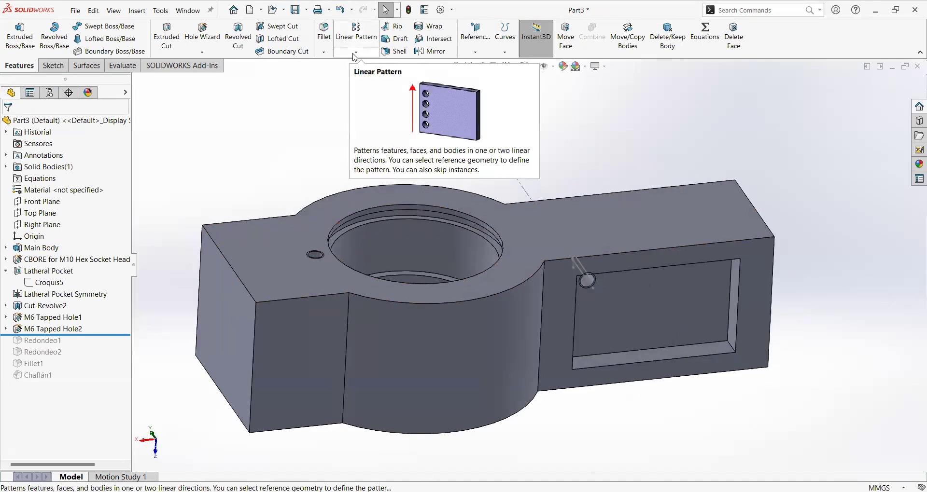
- Linearly pattern M6 Tapped Hole2: Right Plane 40 mm ×2, Front Plane 20 mm ×2
{"action": "left_click", "coordinate": [371, 52]}
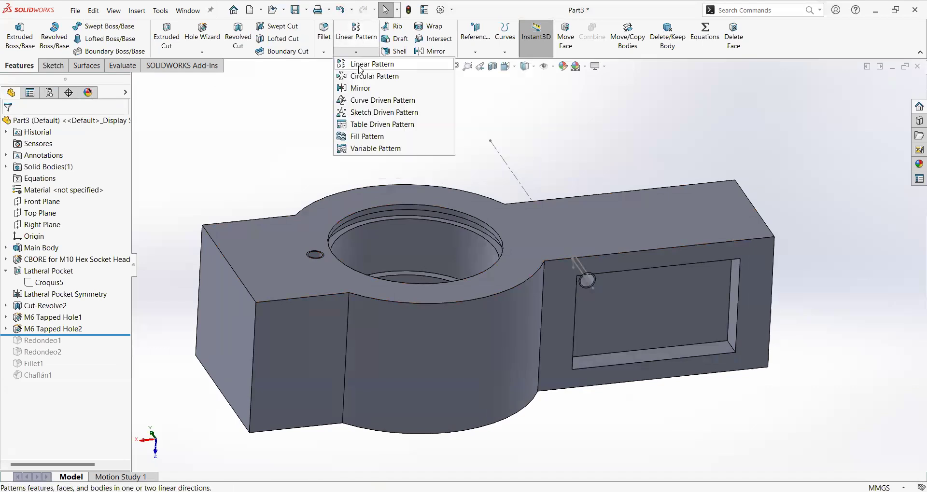
{"action": "left_click", "coordinate": [372, 64]}
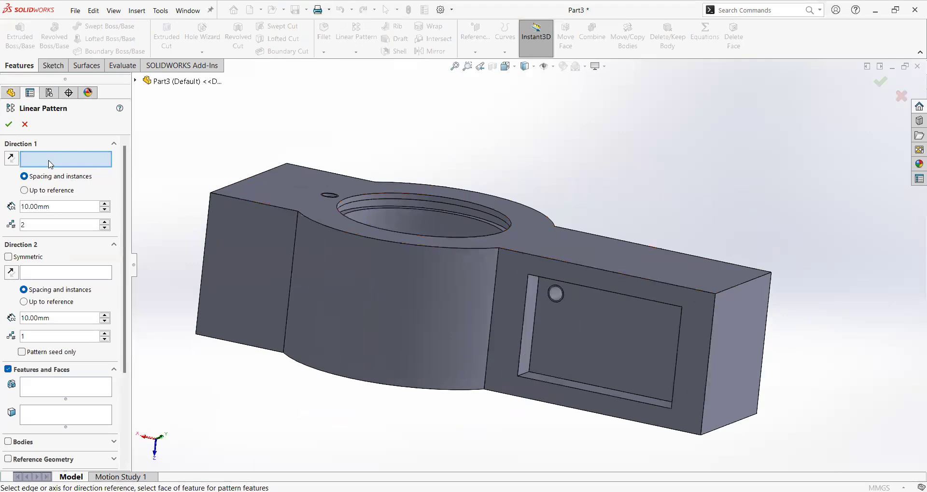
{"action": "mouse_move", "coordinate": [65, 160]}
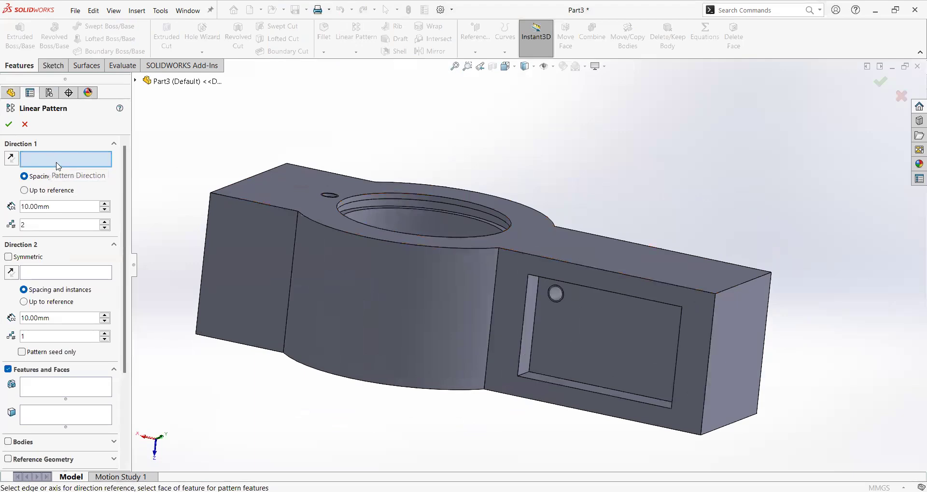
{"action": "left_click", "coordinate": [629, 298]}
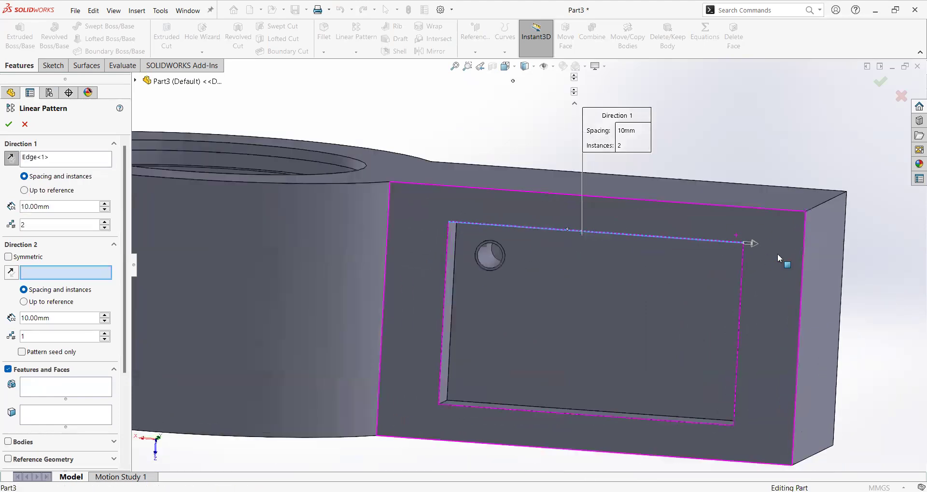
{"action": "right_click", "coordinate": [59, 157]}
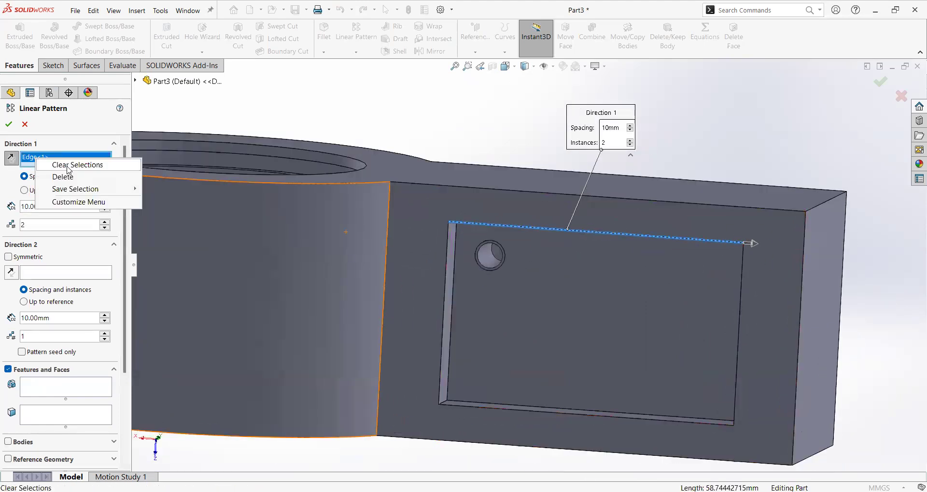
{"action": "left_click", "coordinate": [77, 165]}
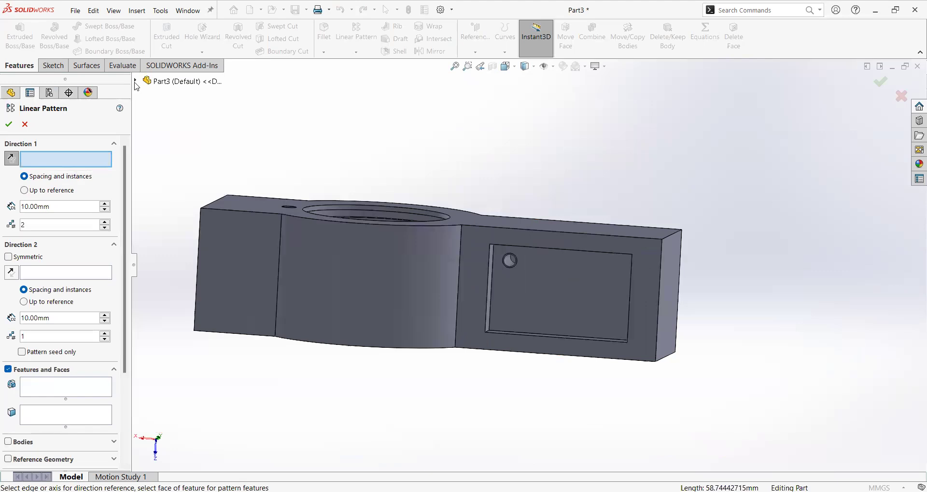
{"action": "left_click", "coordinate": [147, 81]}
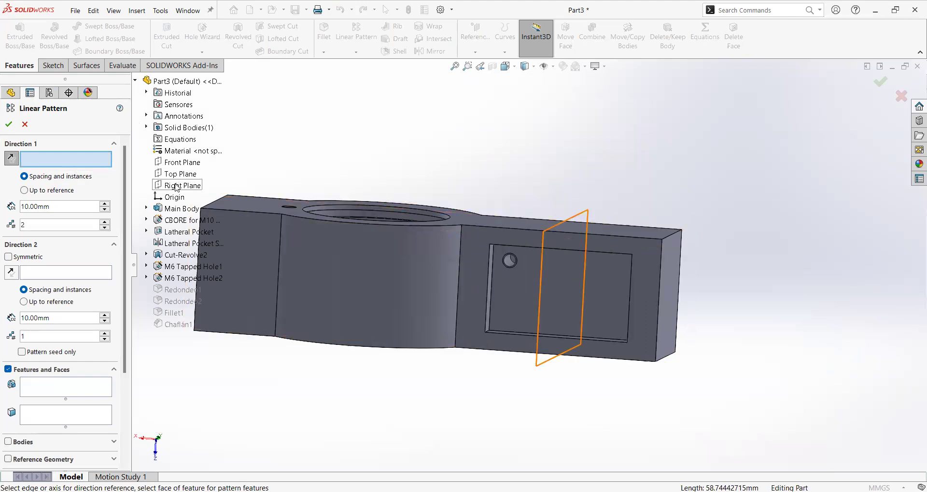
{"action": "left_click", "coordinate": [179, 184]}
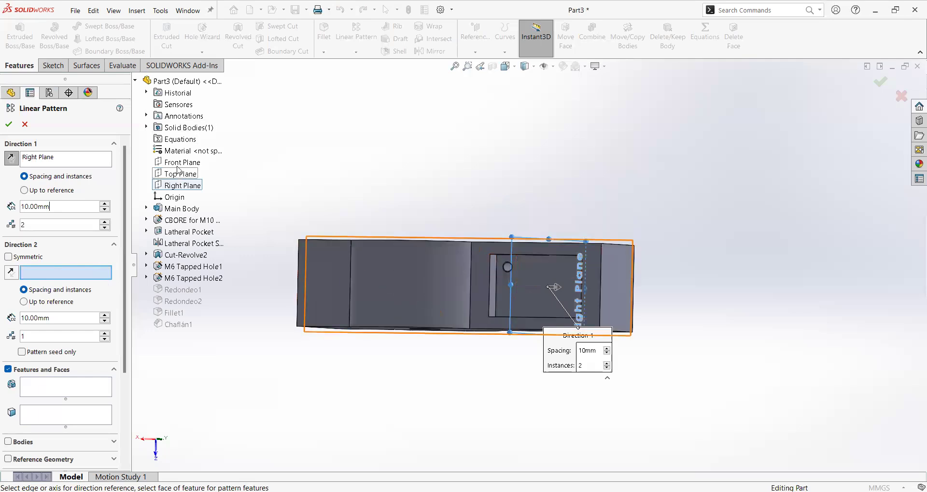
{"action": "left_click", "coordinate": [183, 161]}
{"action": "type", "text": "40"}
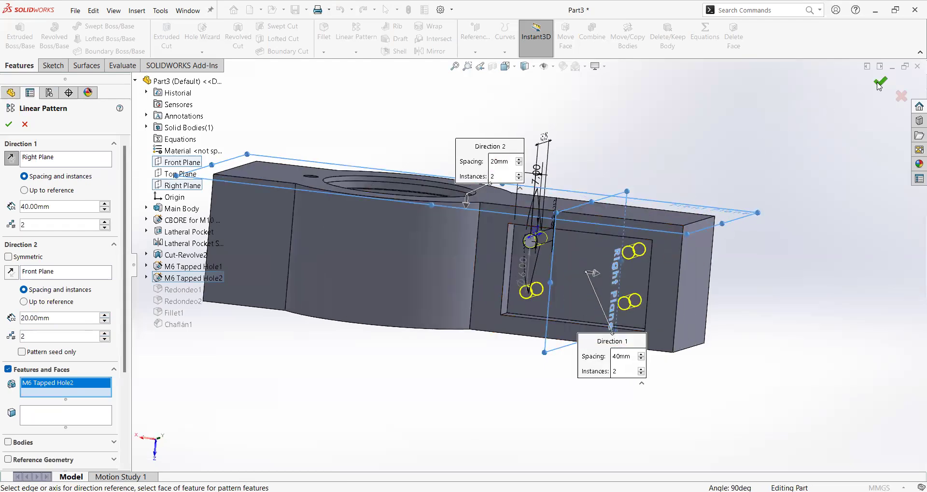
{"action": "left_click", "coordinate": [880, 82]}
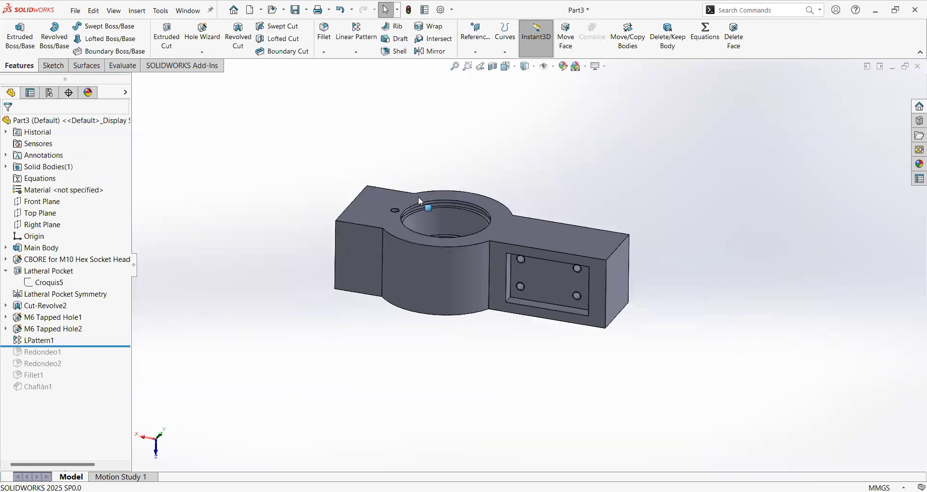
- Circularly pattern M6 Tapped Hole1 around the bore axis: 6 equal instances over 360°
{"action": "scroll", "scroll_direction": "up", "scroll_amount": 3}
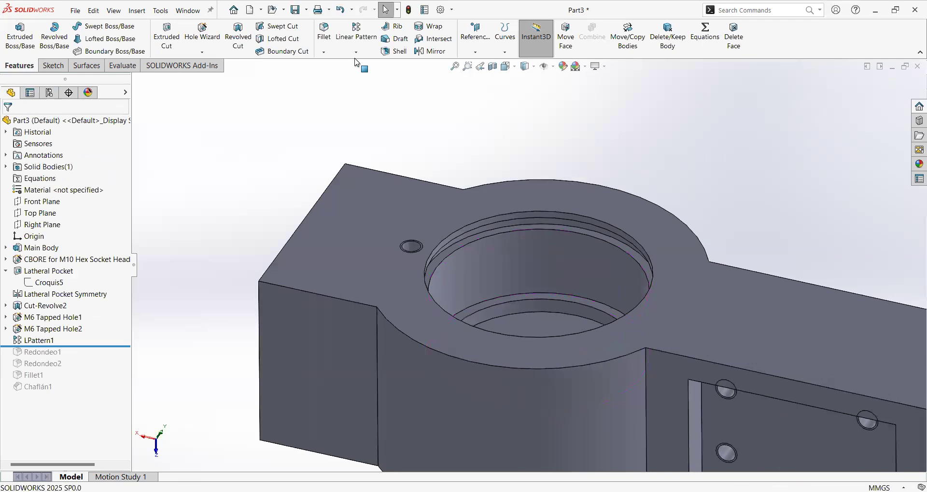
{"action": "mouse_move", "coordinate": [344, 89]}
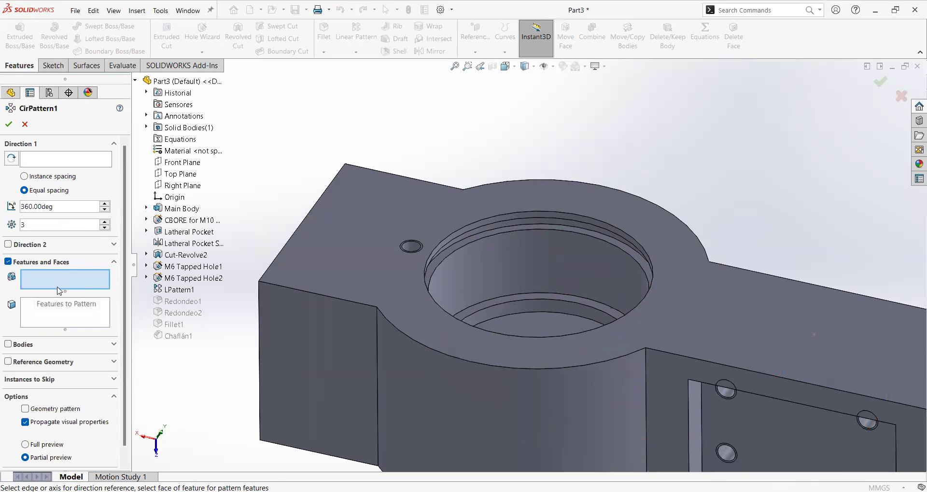
{"action": "mouse_move", "coordinate": [69, 287]}
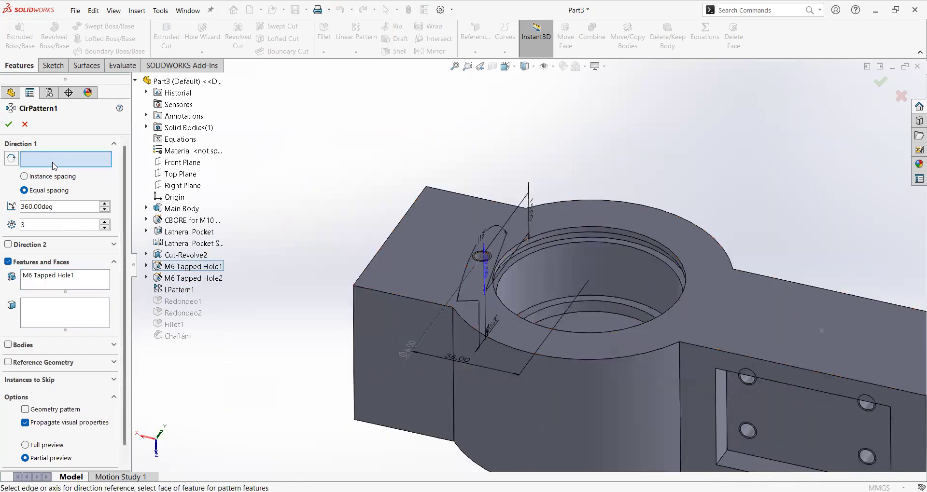
{"action": "mouse_move", "coordinate": [33, 163]}
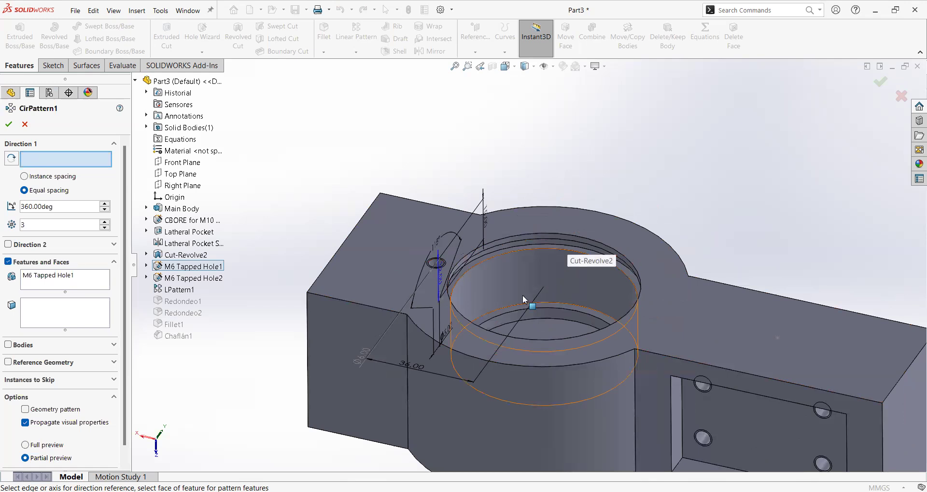
{"action": "mouse_move", "coordinate": [532, 278]}
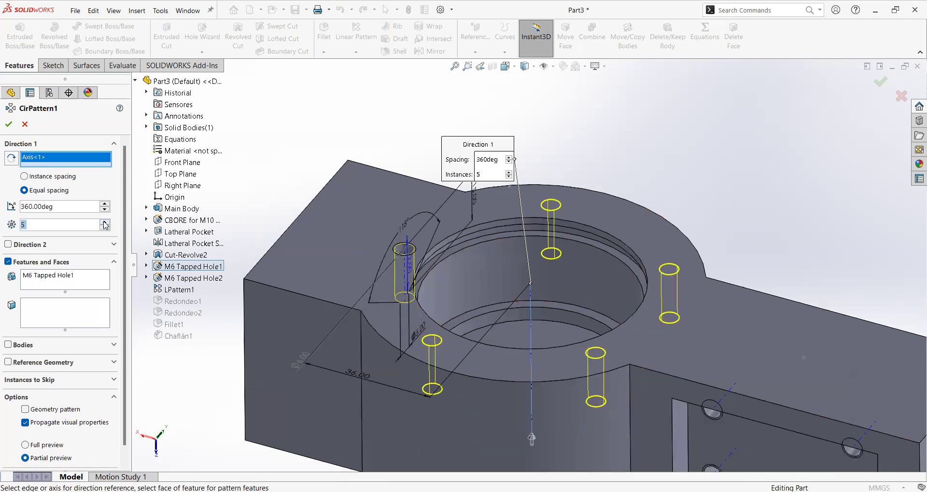
{"action": "left_click", "coordinate": [105, 222]}
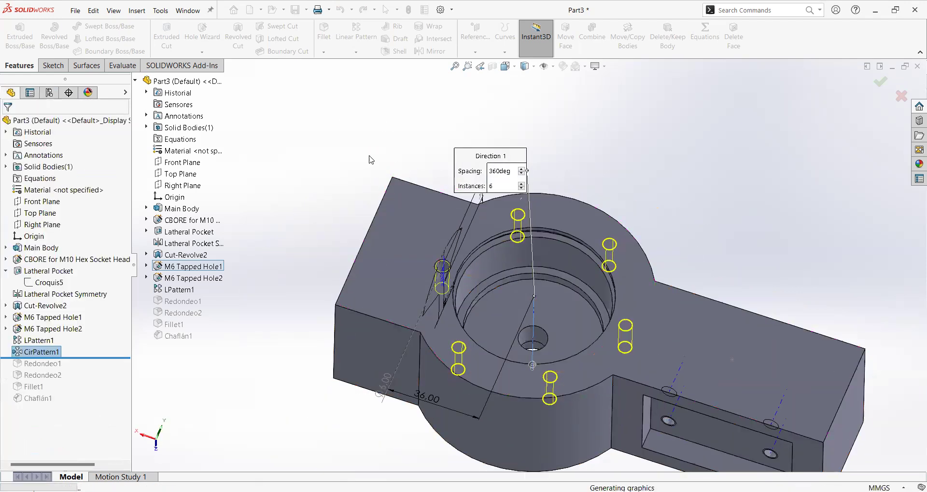
- Hide temporary axes and roll the history forward past Chaflán1
{"action": "left_click", "coordinate": [880, 82]}
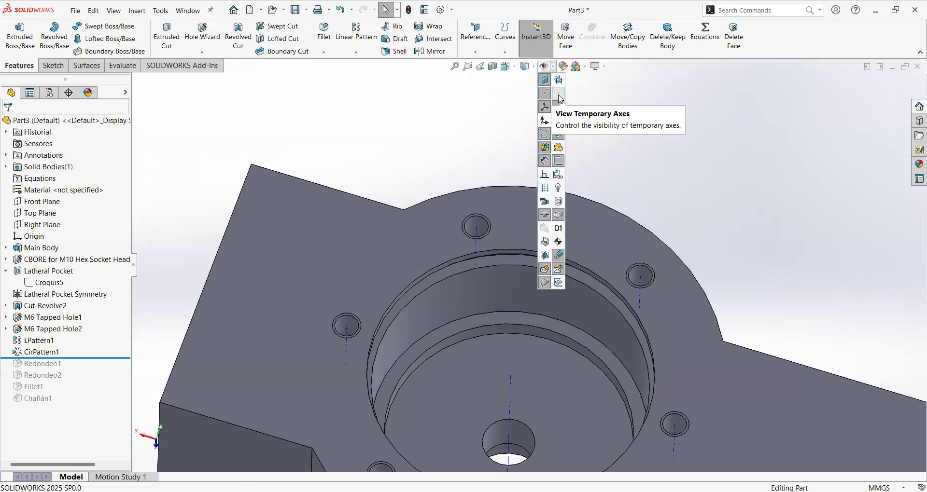
{"action": "mouse_move", "coordinate": [421, 157]}
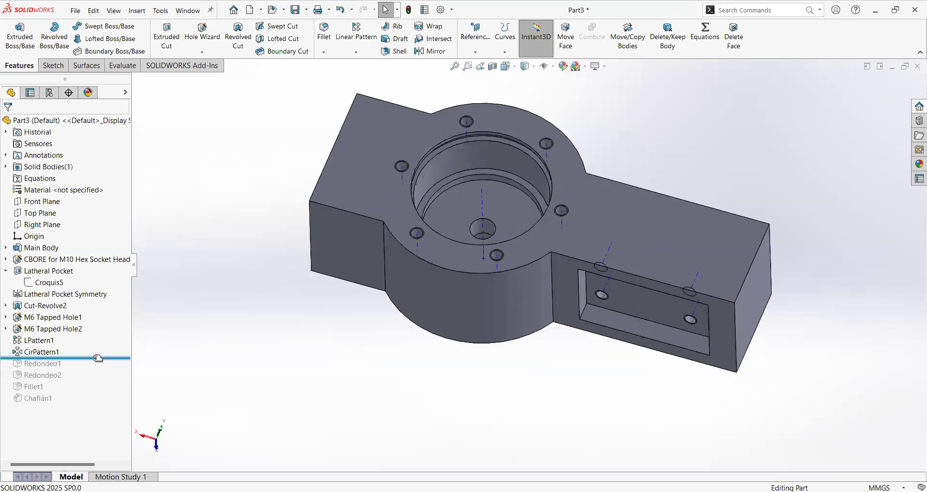
{"action": "left_click", "coordinate": [38, 398]}
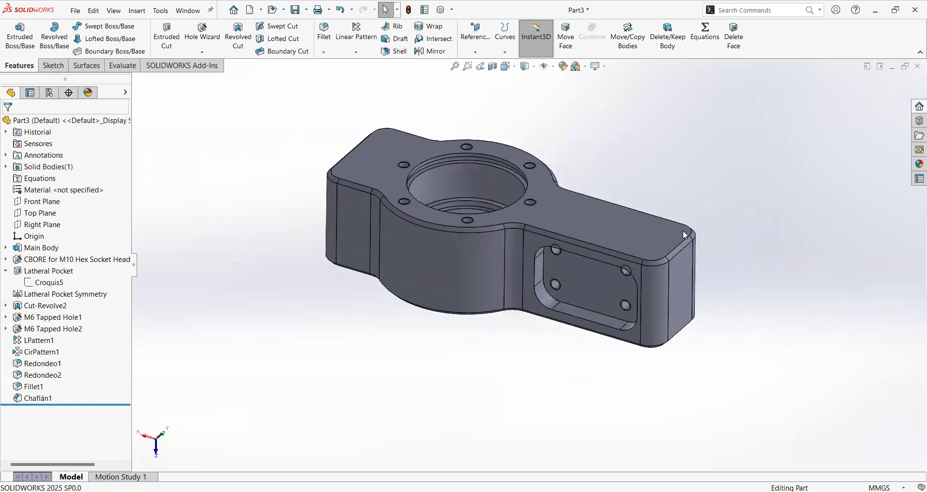
- Set up a Mirror with Top Plane as mirror plane and LPattern1 as the feature
{"action": "left_click", "coordinate": [432, 52]}
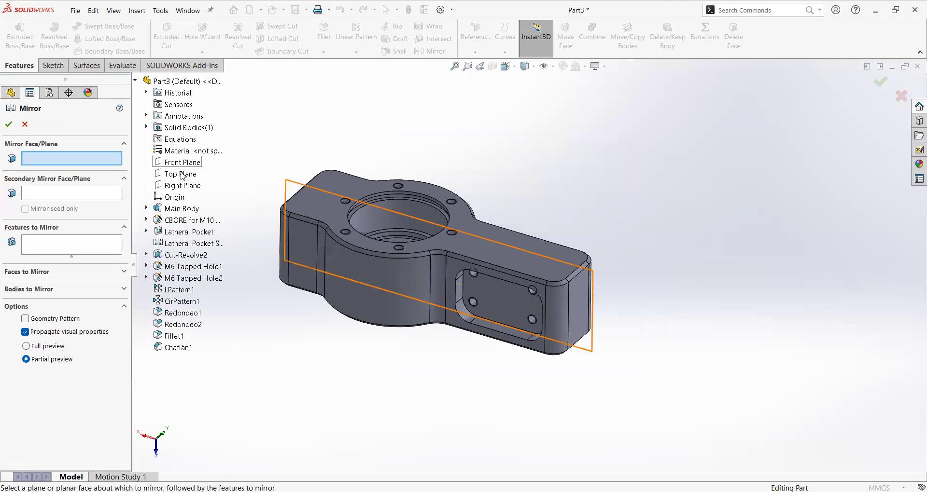
{"action": "left_click", "coordinate": [180, 174]}
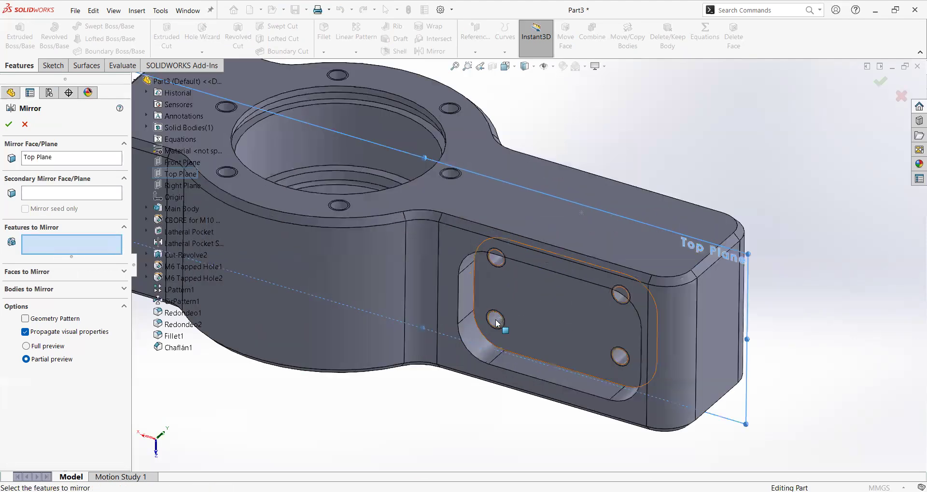
{"action": "left_click", "coordinate": [179, 289]}
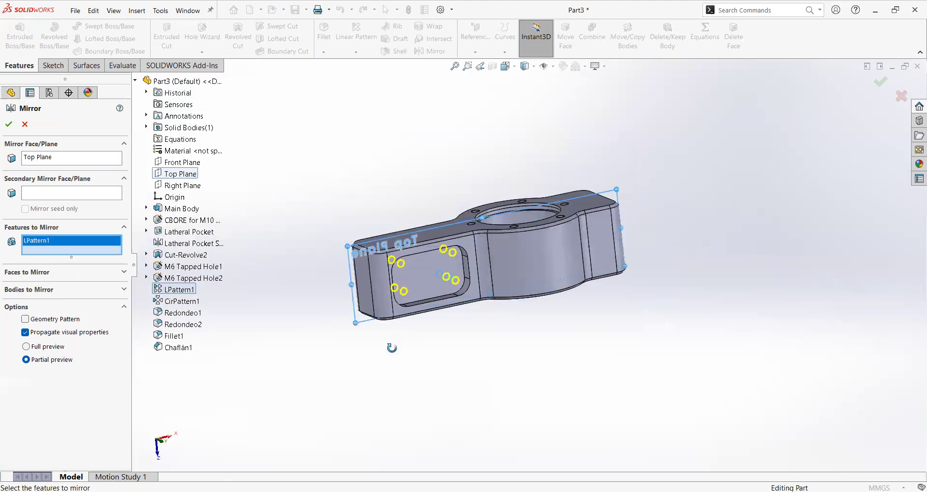